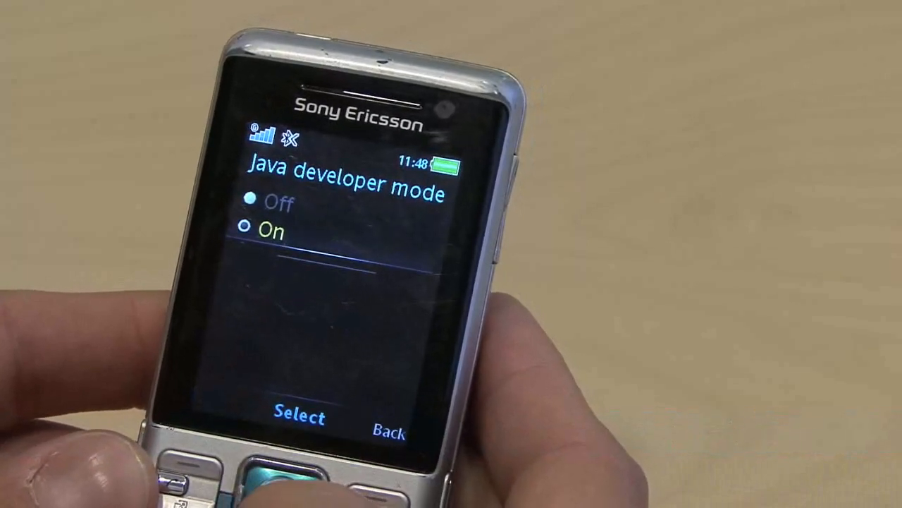
Step: Turn Java developer mode On and reach the USB network type setting on the phone
click(388, 432)
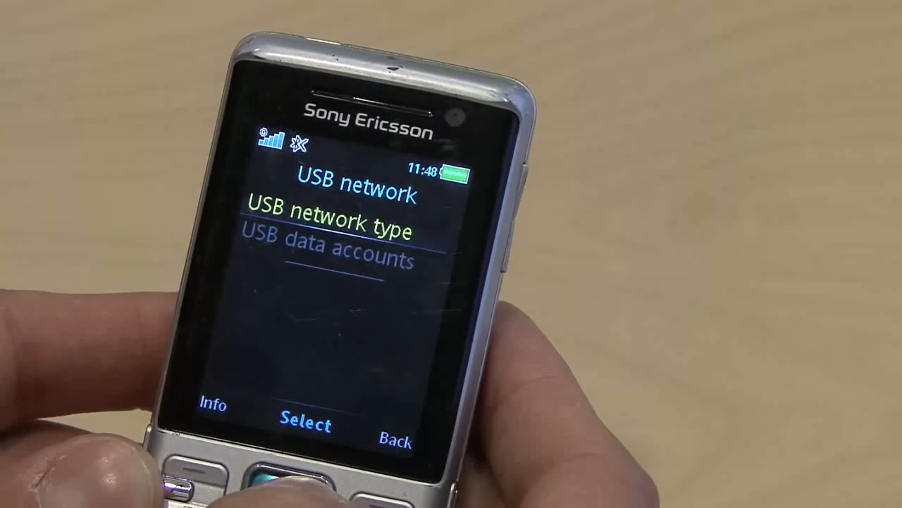
click(305, 423)
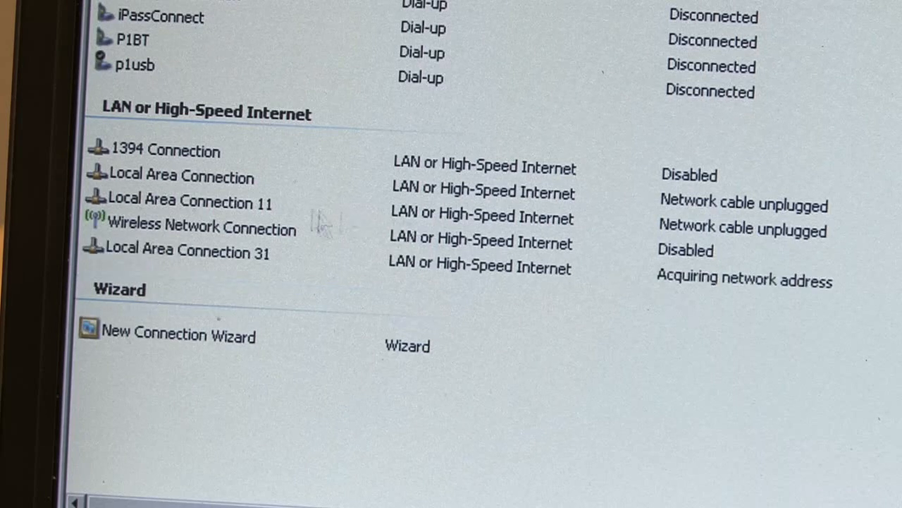
mouse_move(261, 282)
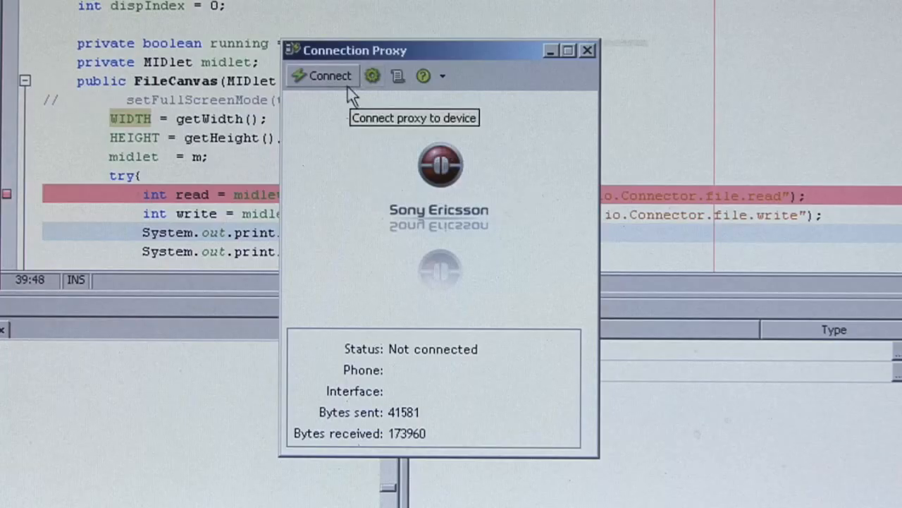
Step: Select the Sony Ericsson Device 3017 USB Ethernet Emulation interface and connect the proxy to the phone
click(372, 76)
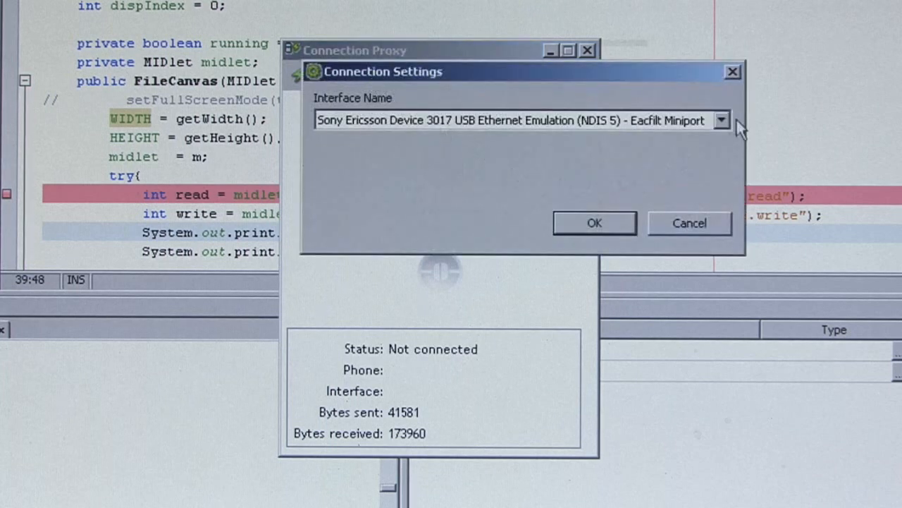
click(722, 120)
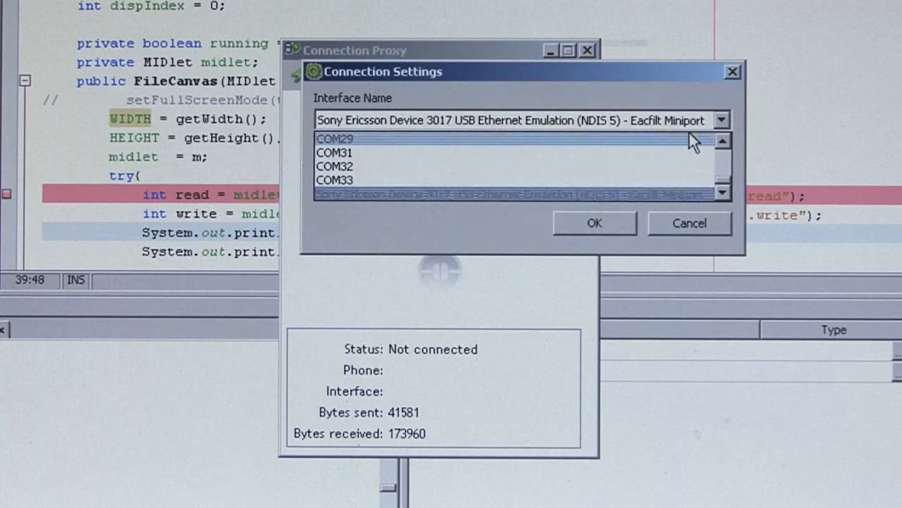
click(515, 194)
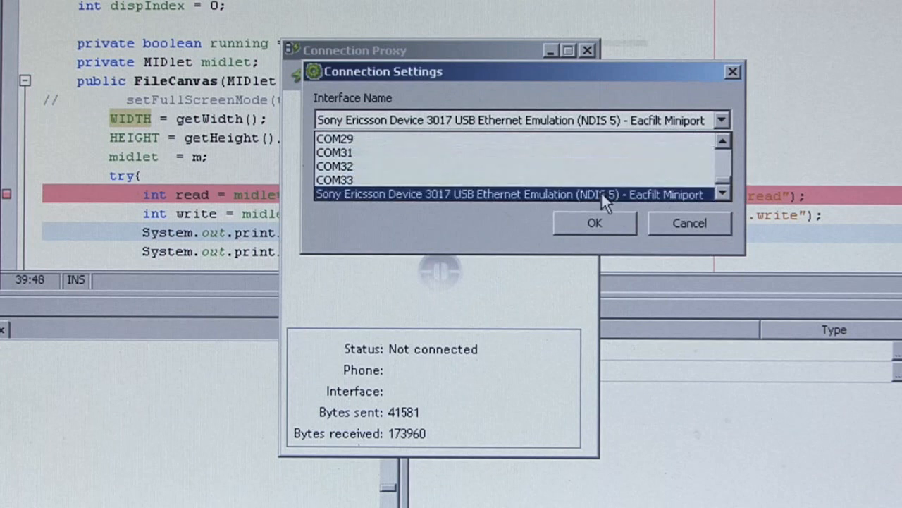
click(595, 223)
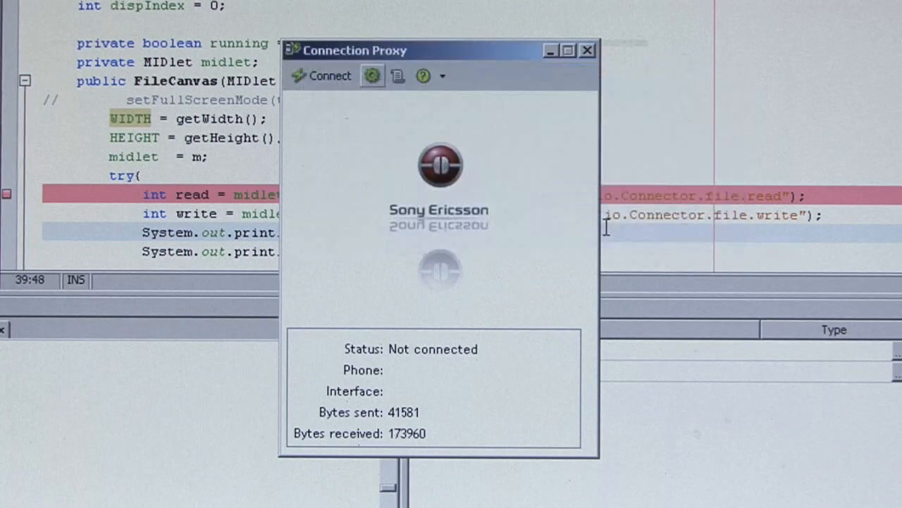
mouse_move(330, 76)
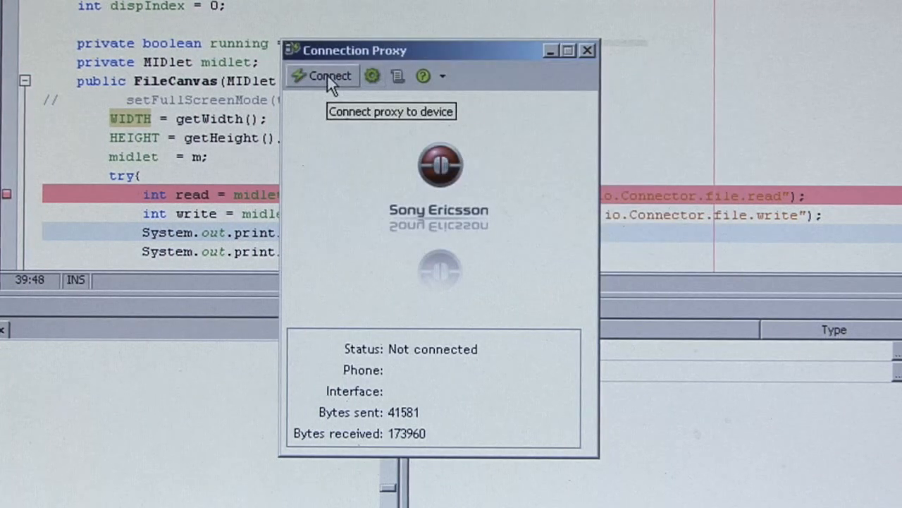
click(321, 76)
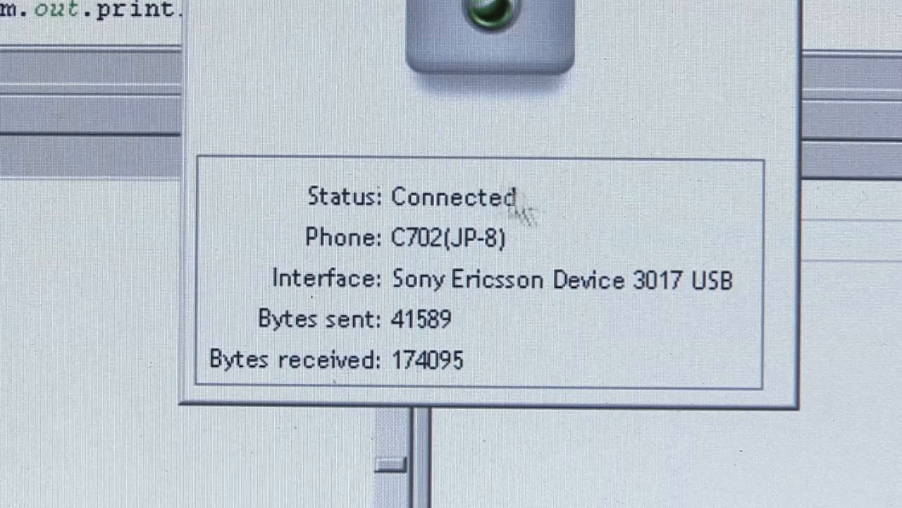
mouse_move(557, 225)
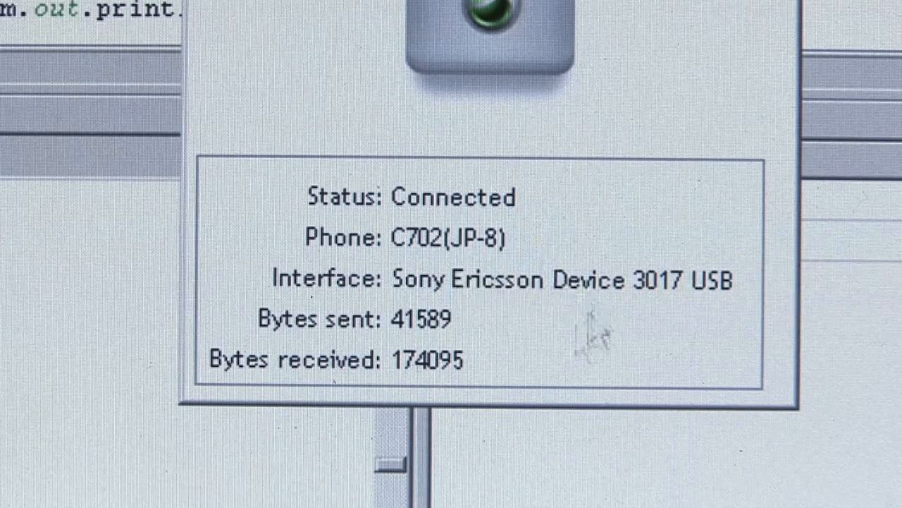
mouse_move(525, 353)
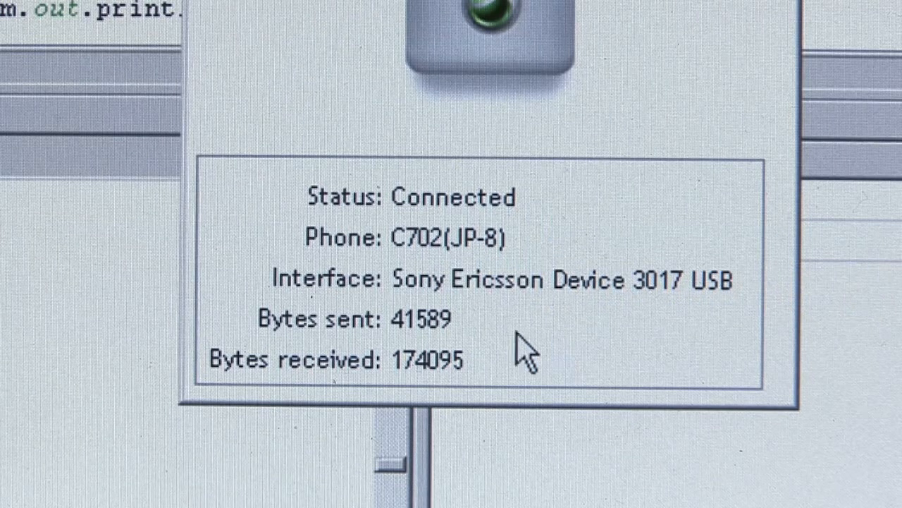
mouse_move(505, 345)
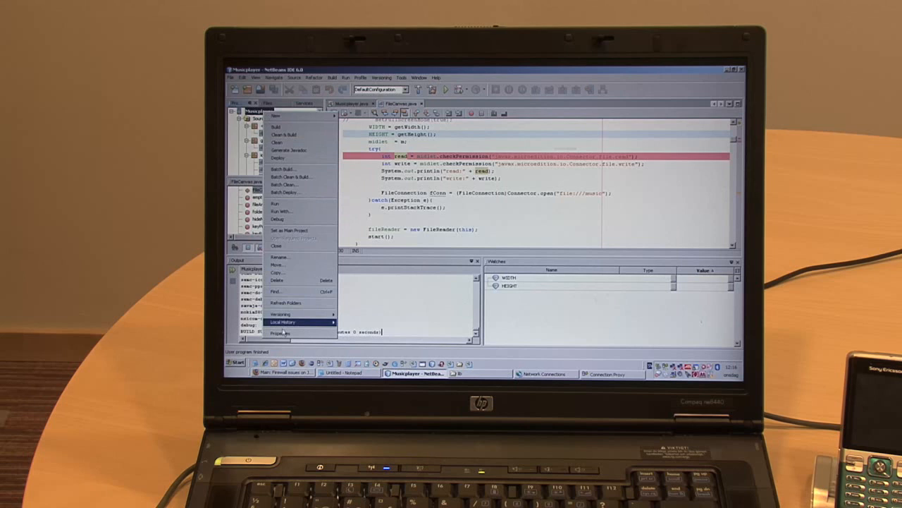
Step: Bring up the project's properties to reach its emulator platform settings
click(281, 333)
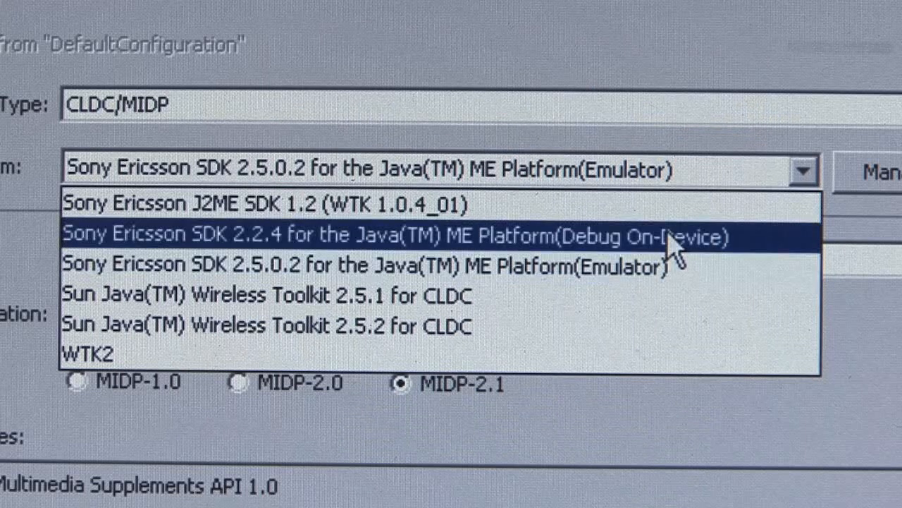
mouse_move(726, 261)
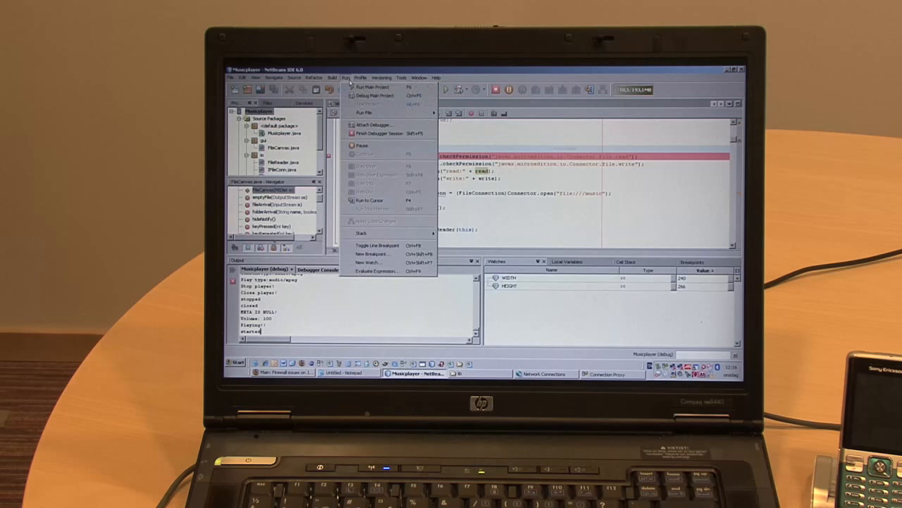
mouse_move(374, 96)
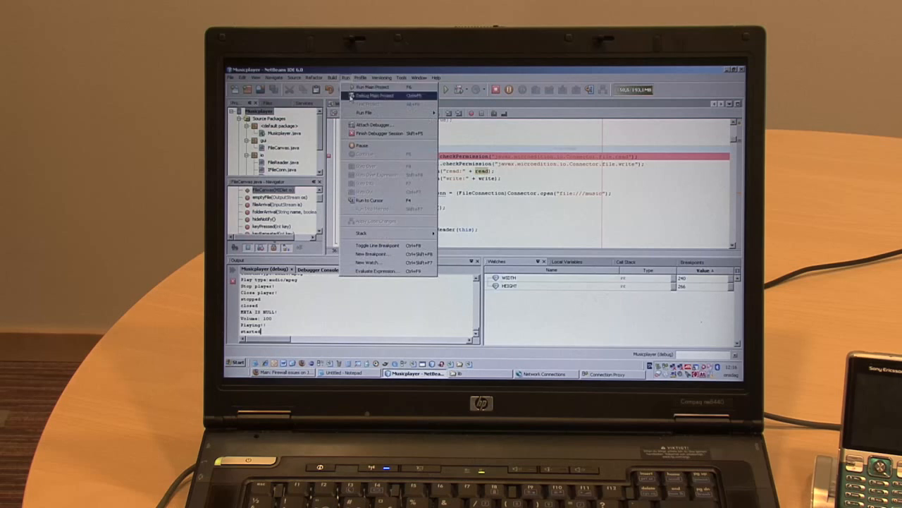